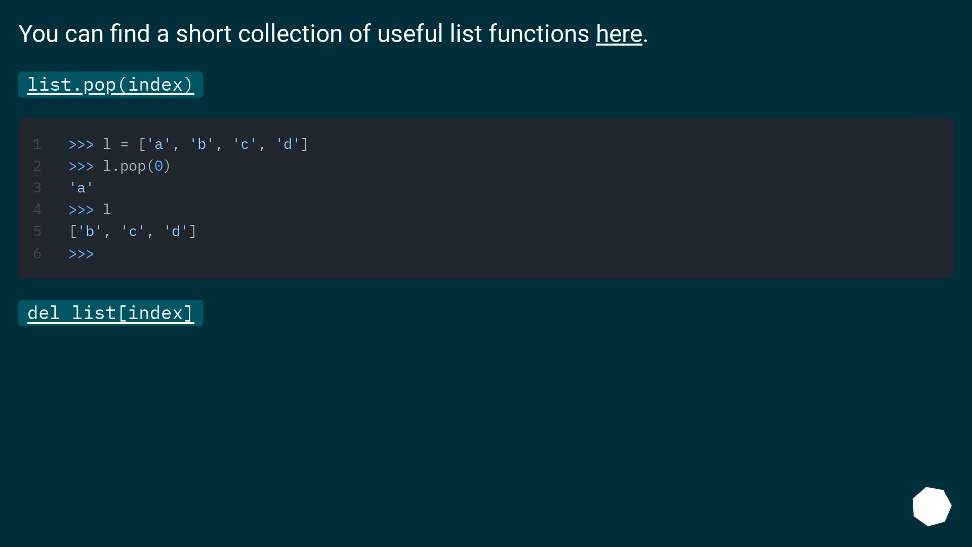
scroll(down, 3)
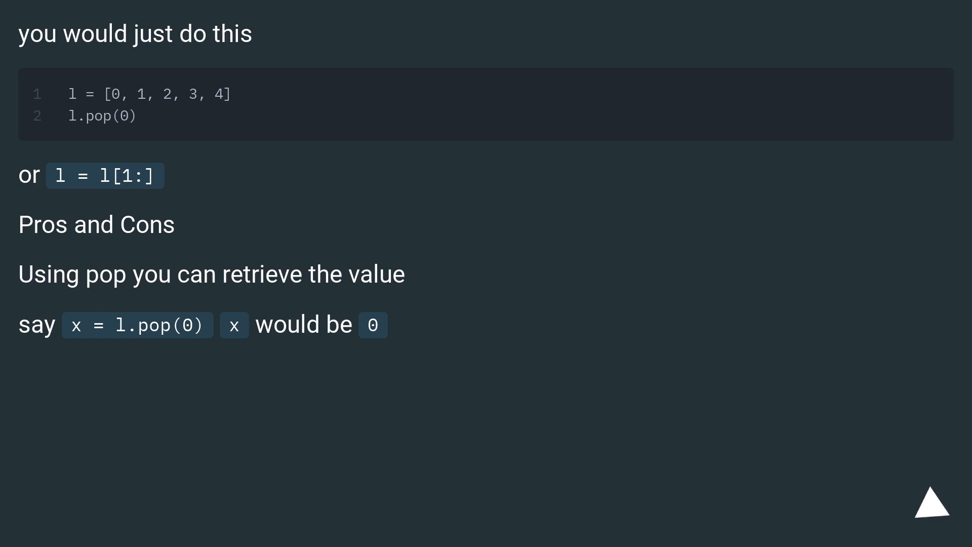
click(930, 502)
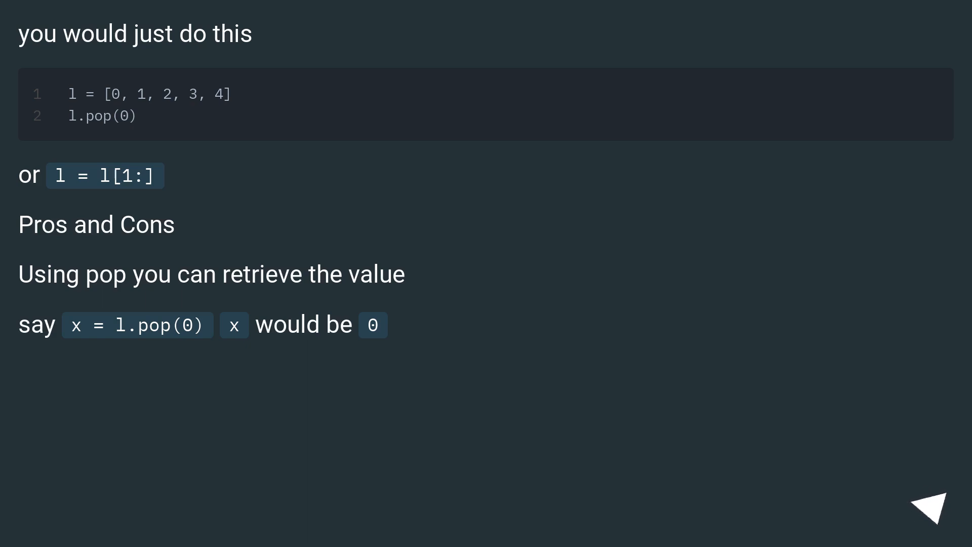
click(923, 505)
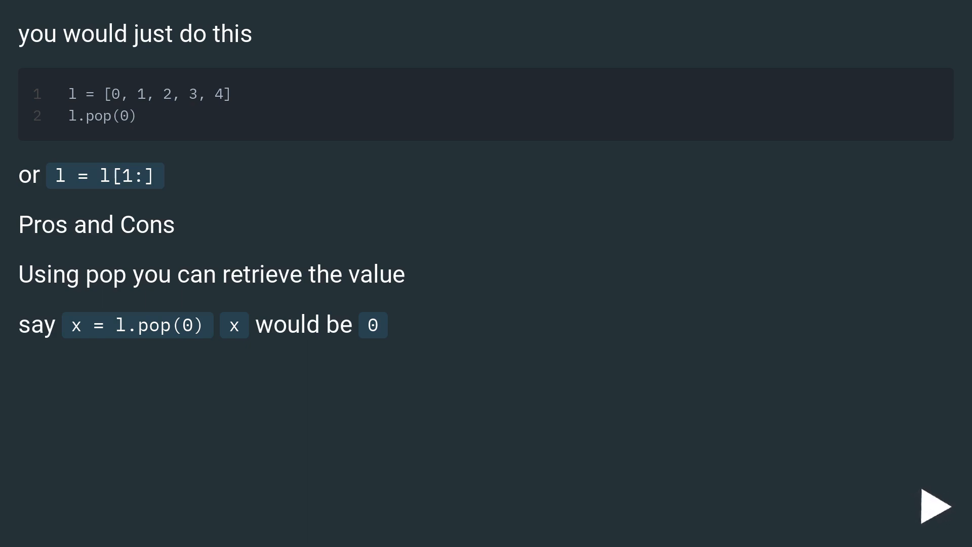
click(931, 504)
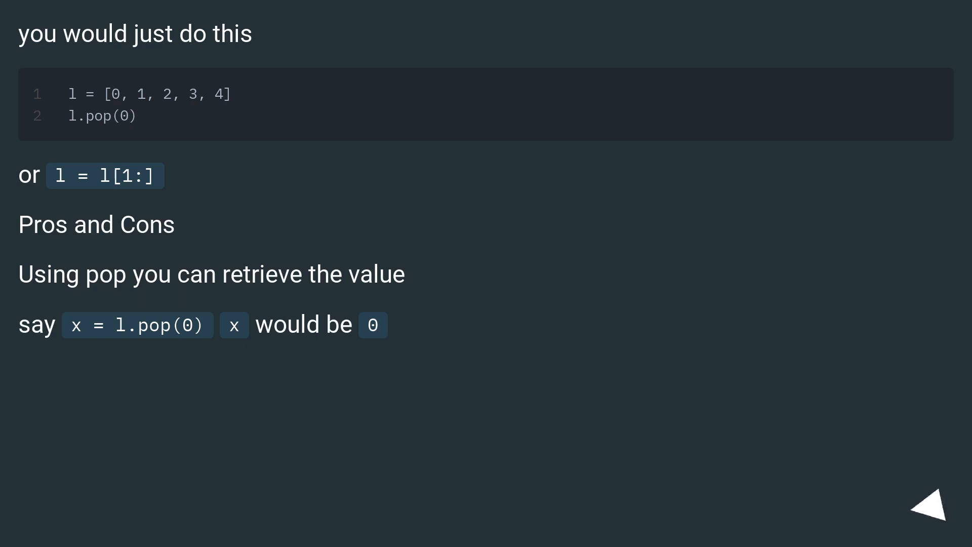
click(929, 508)
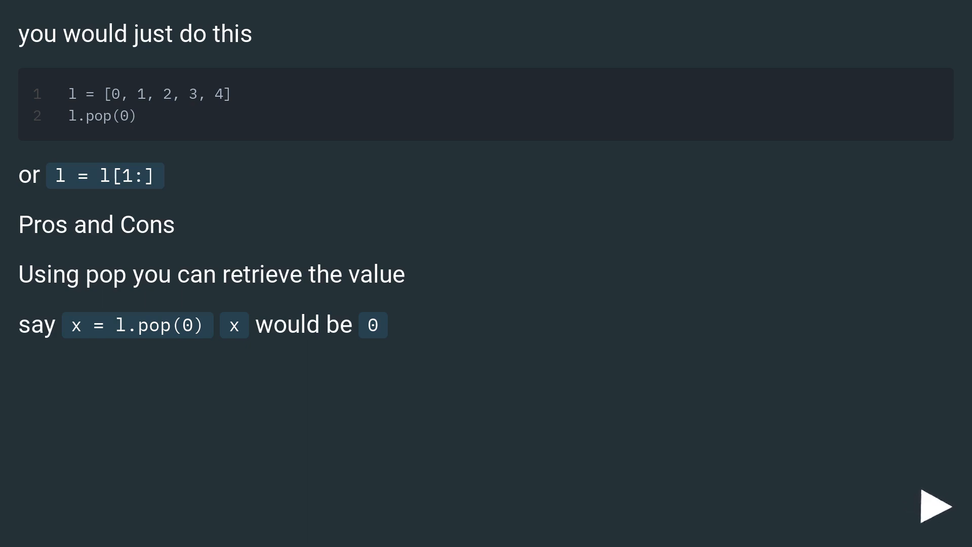
click(935, 504)
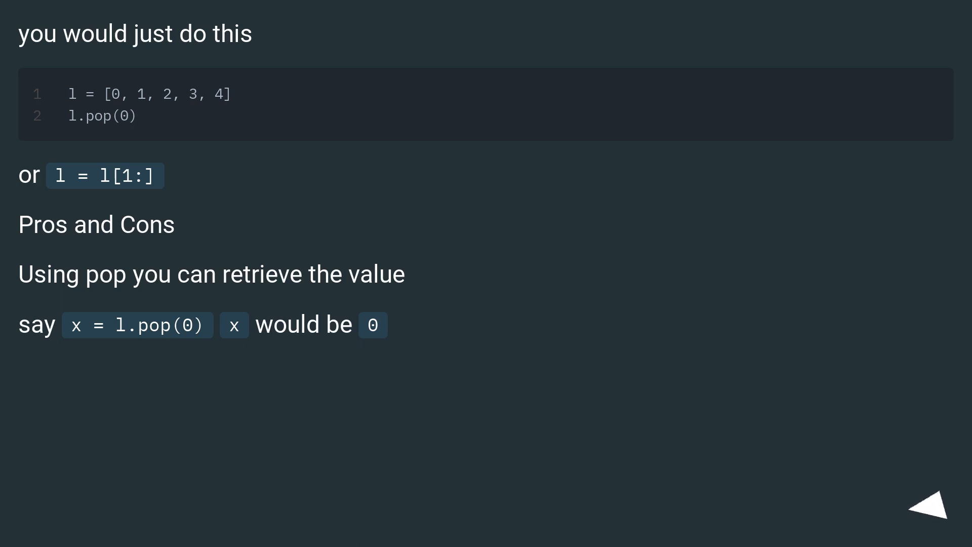
click(932, 505)
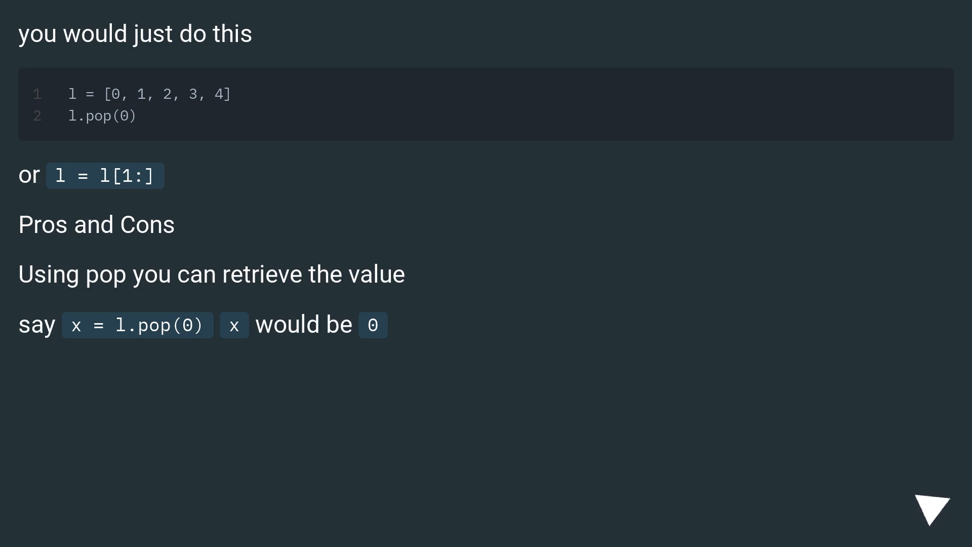
click(933, 508)
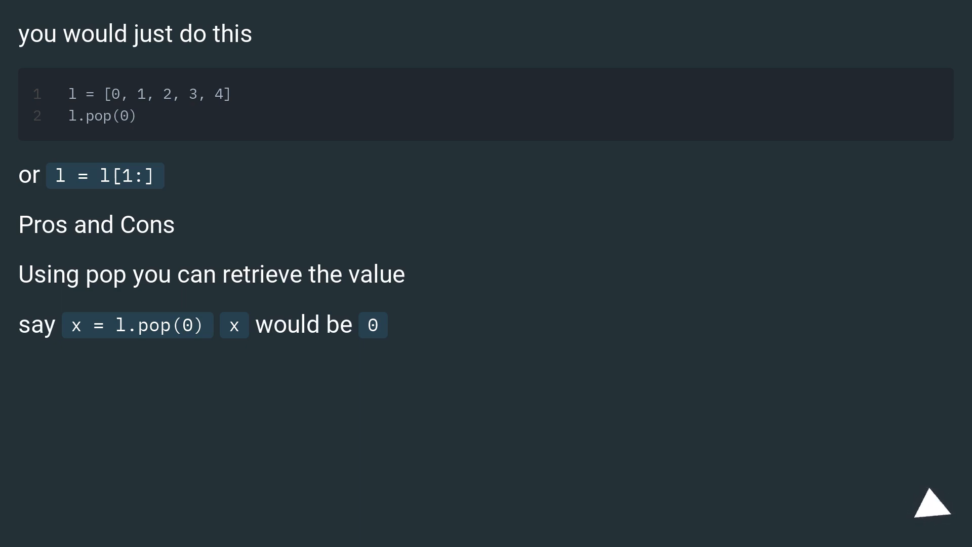
click(930, 504)
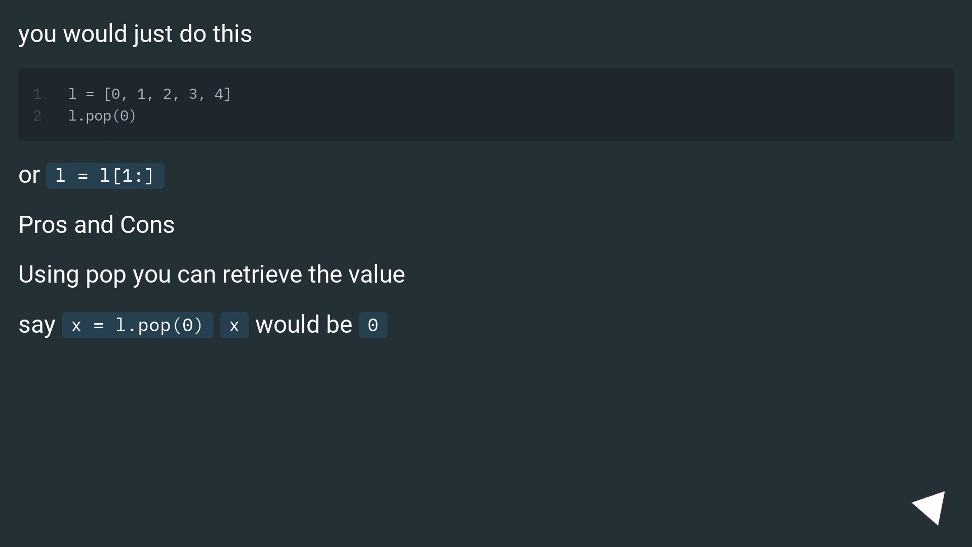
click(931, 502)
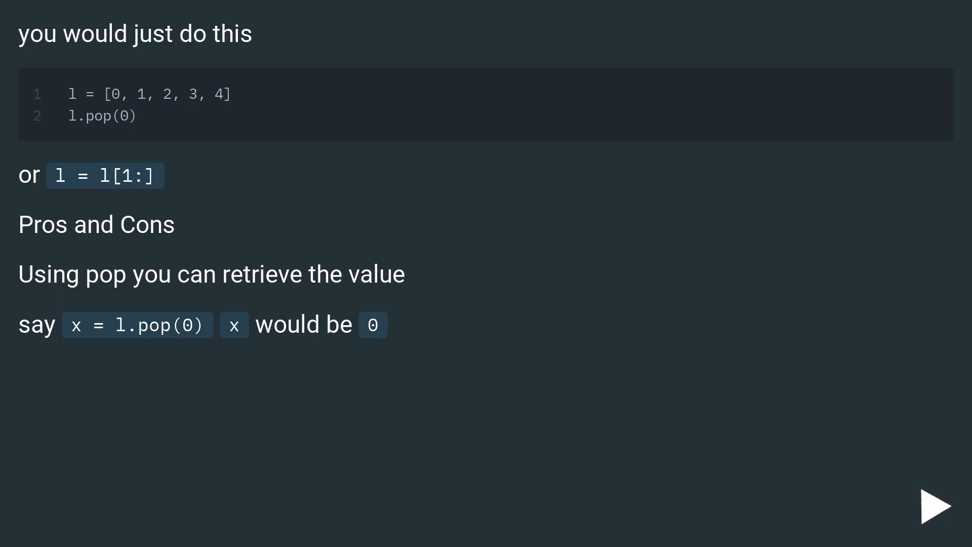